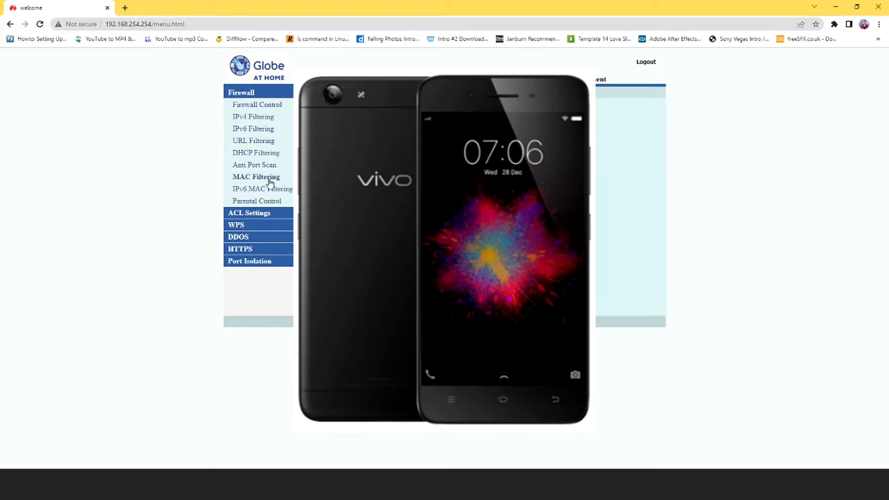
Review the MAC Filtering whitelist table, then switch to the IPv6 MAC Filtering section
click(256, 176)
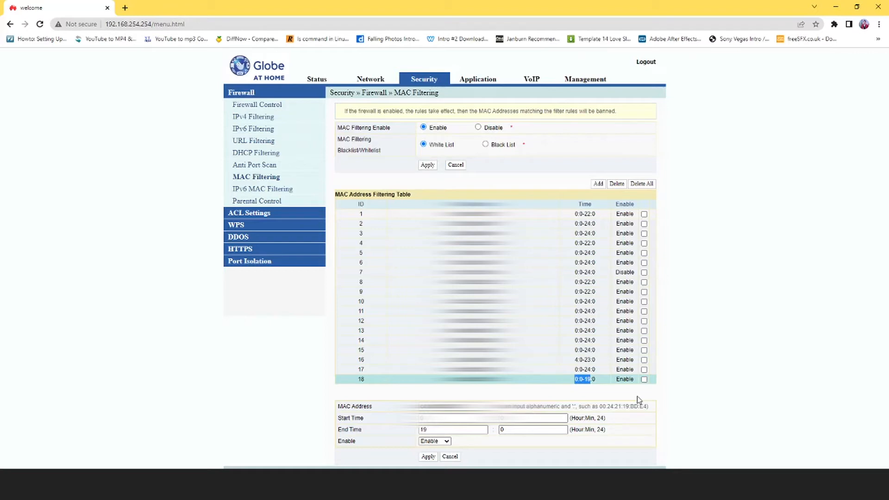
mouse_move(701, 378)
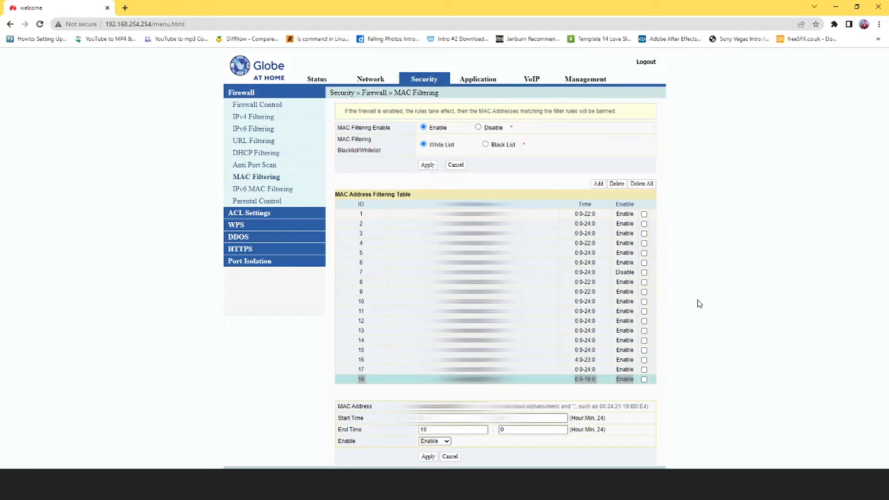
mouse_move(720, 307)
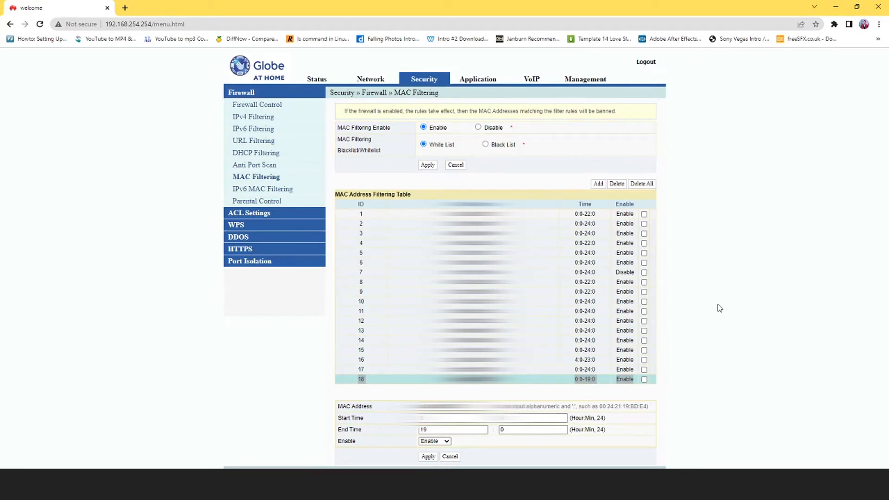
mouse_move(729, 299)
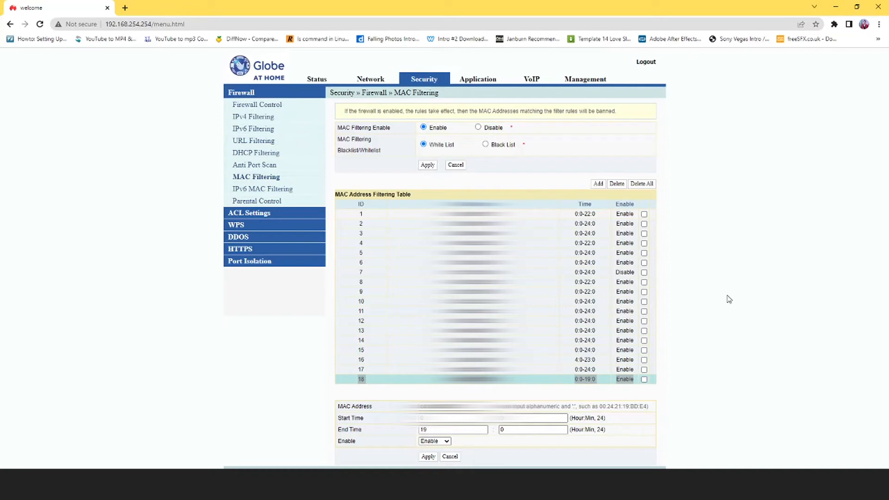
mouse_move(530, 113)
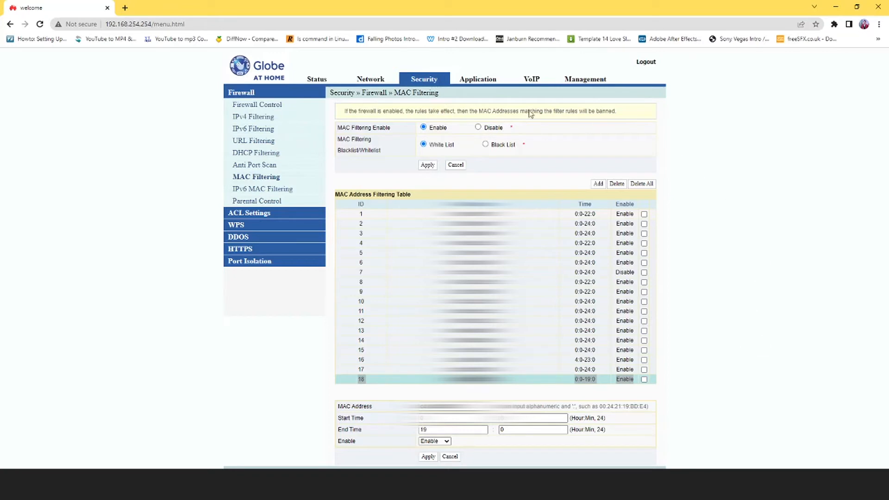
click(264, 189)
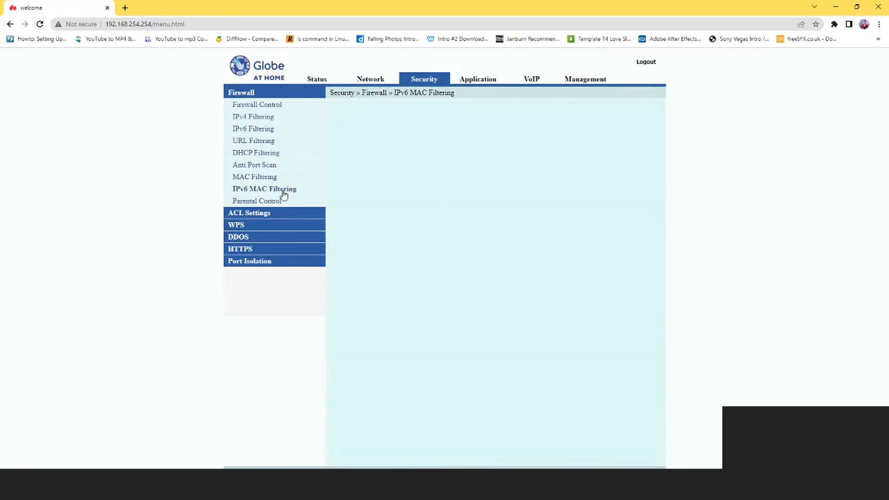
Review the IPv6 MAC Filtering whitelist entries and return to the MAC Filtering section
click(264, 189)
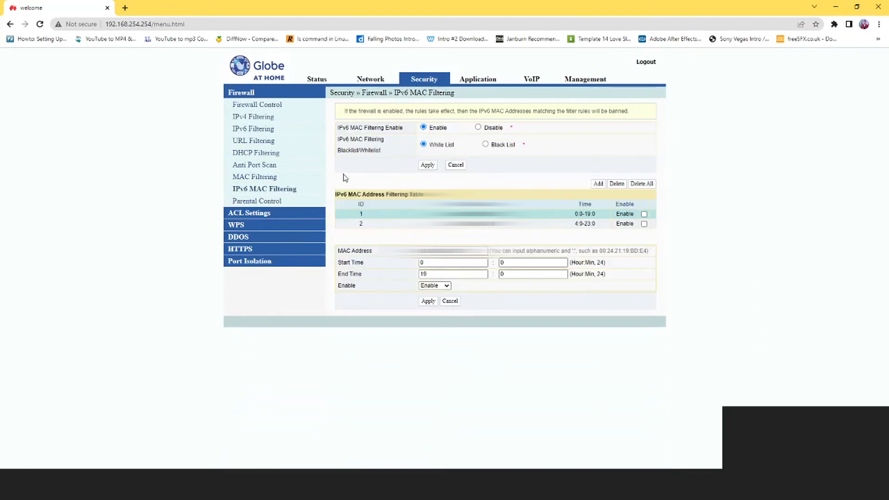
mouse_move(247, 196)
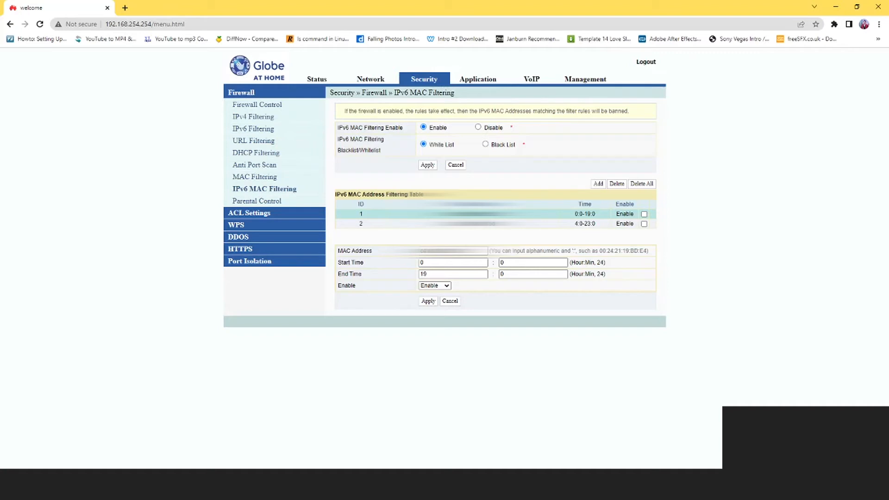
mouse_move(578, 223)
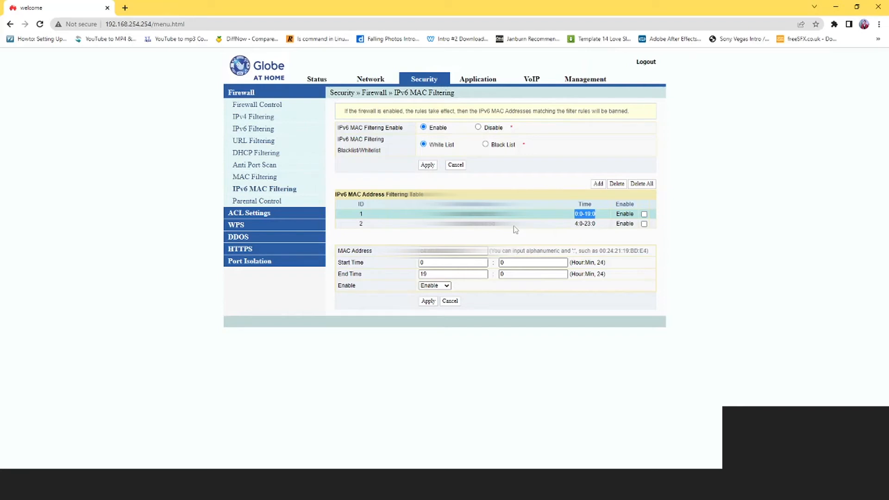
mouse_move(310, 217)
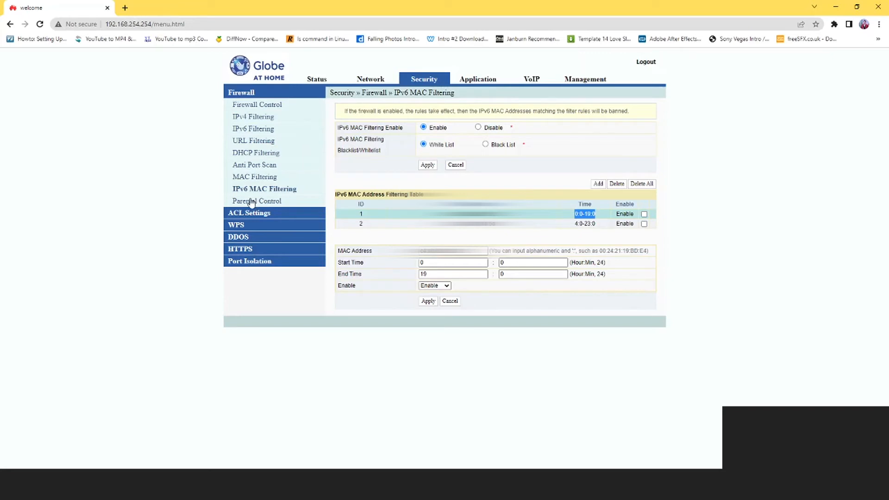
mouse_move(248, 203)
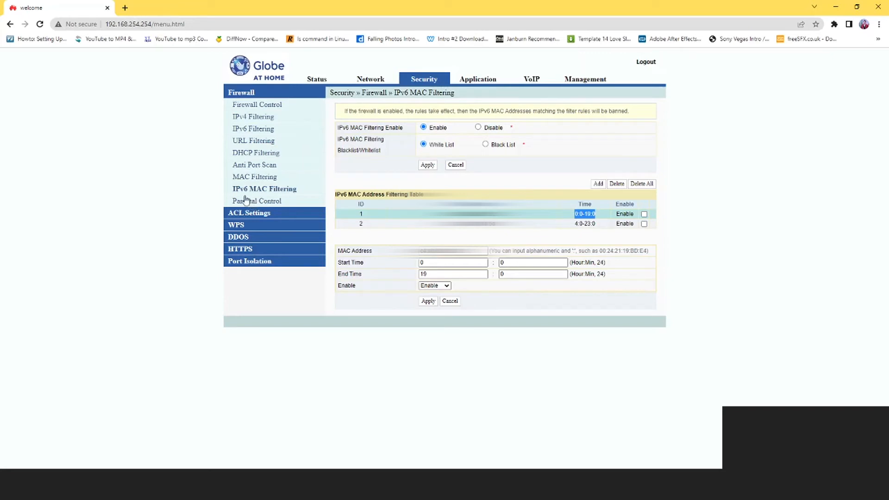
mouse_move(243, 200)
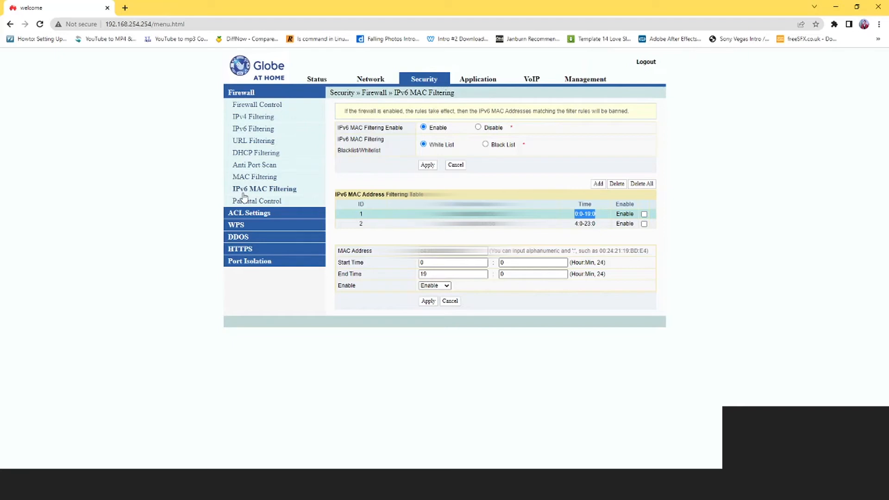
mouse_move(249, 186)
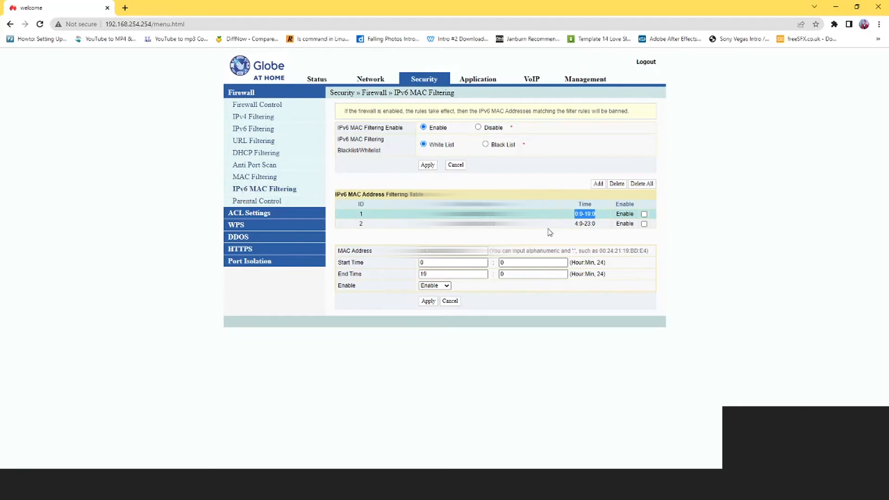
click(255, 176)
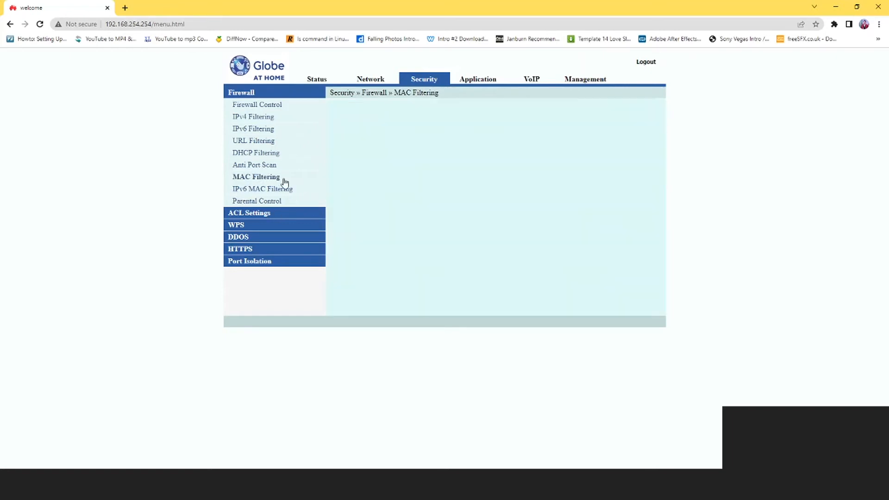
Reopen the IPv6 MAC Filtering section with its whitelist table
click(262, 189)
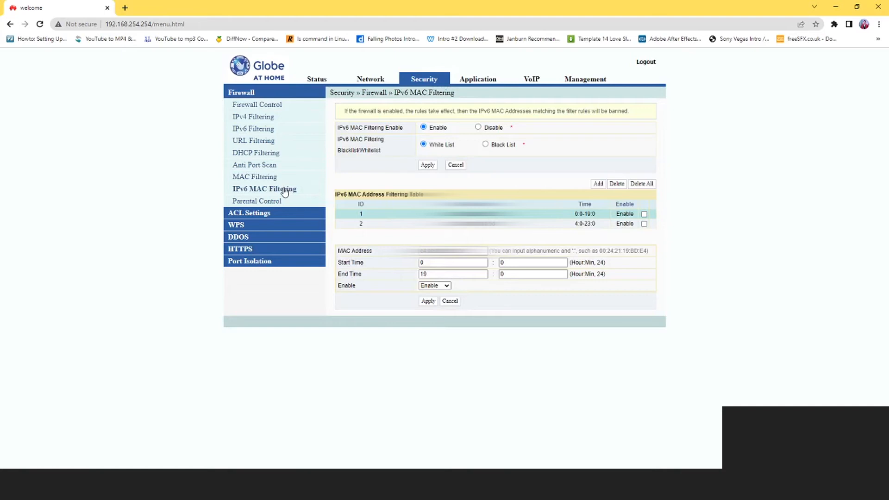
mouse_move(289, 178)
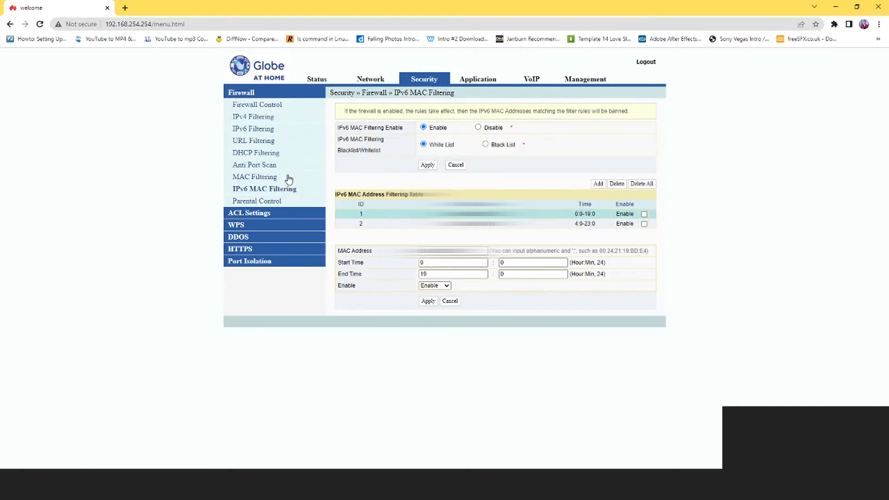
mouse_move(277, 196)
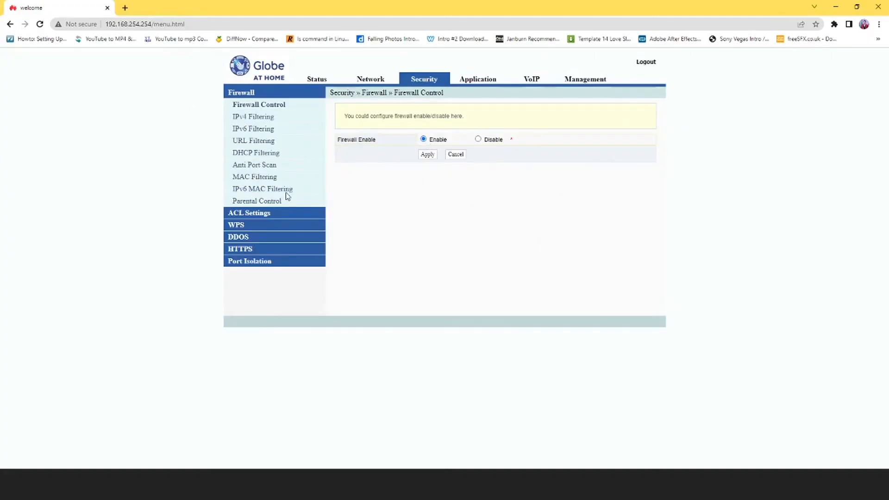
click(262, 189)
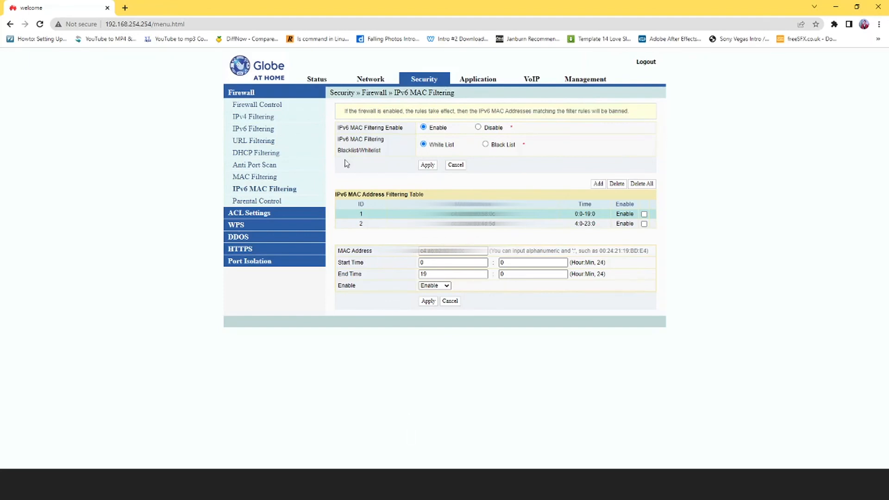
click(259, 104)
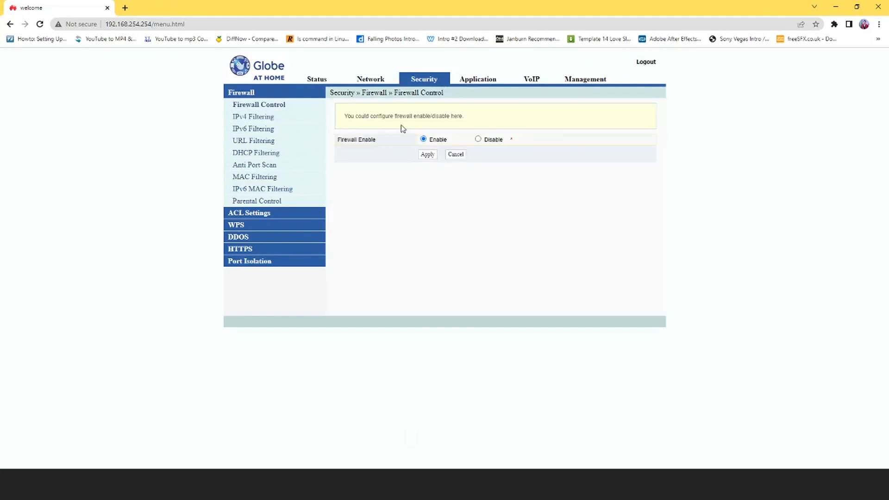